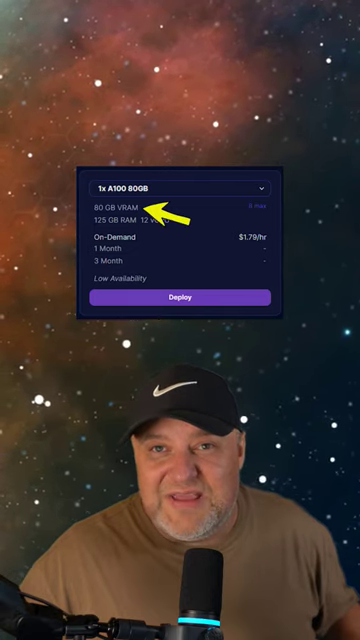
- Deploy the 1x A100 80GB pod and open its Connection Options showing port 7860
click(179, 296)
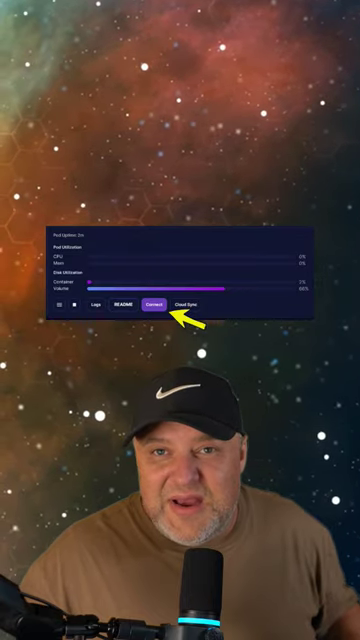
click(153, 303)
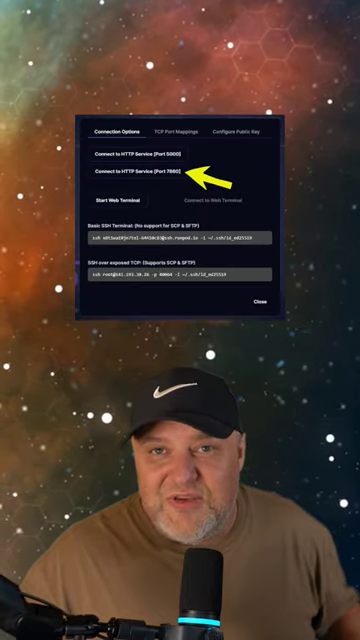